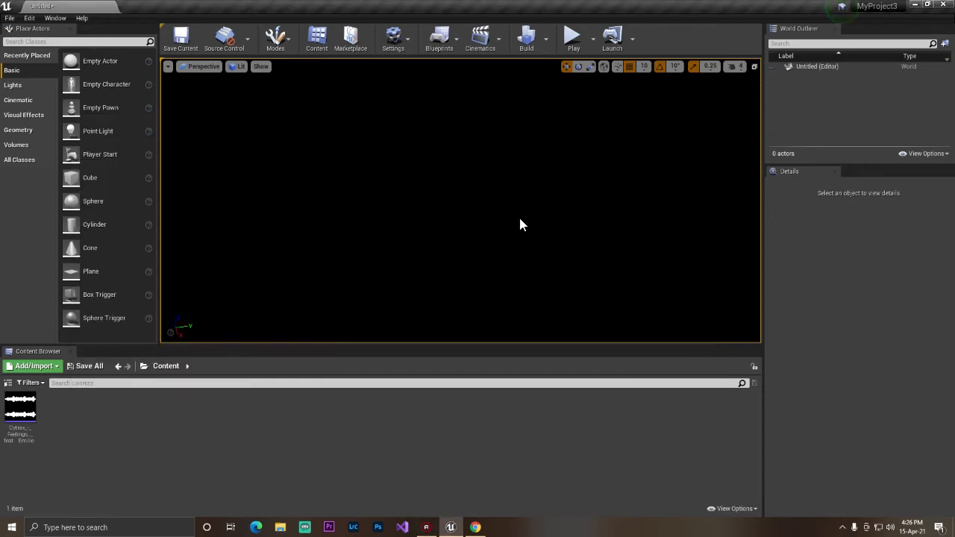
pyautogui.moveTo(463, 247)
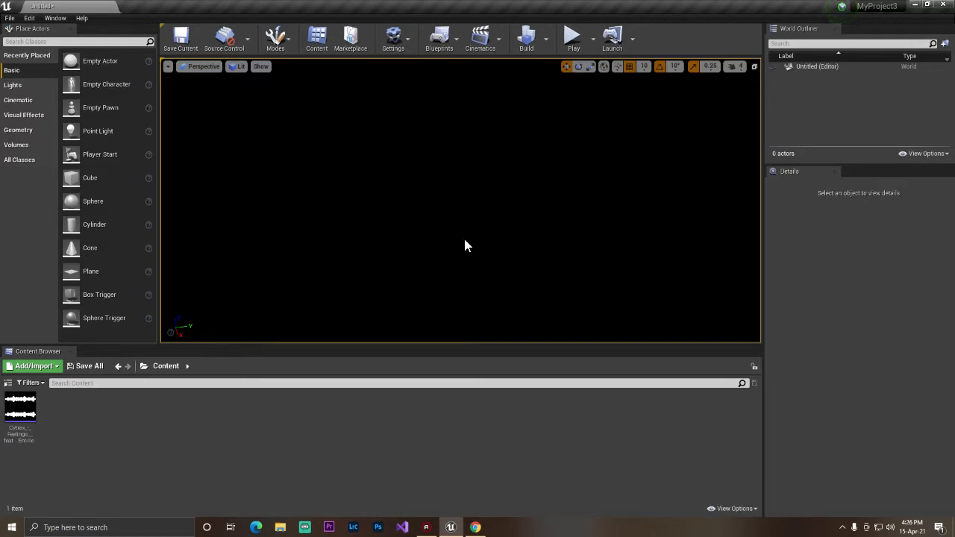
pyautogui.moveTo(478, 263)
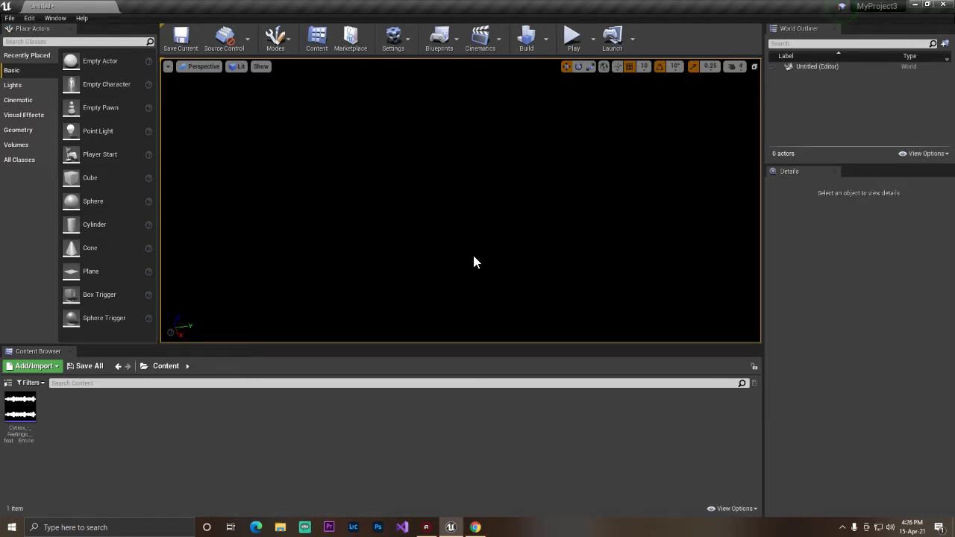
pyautogui.moveTo(345, 134)
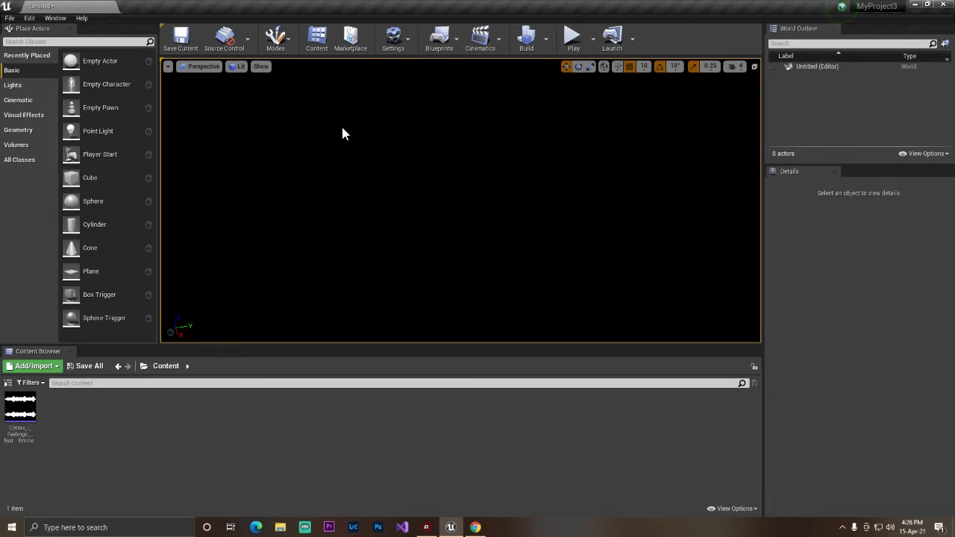
pyautogui.moveTo(430, 268)
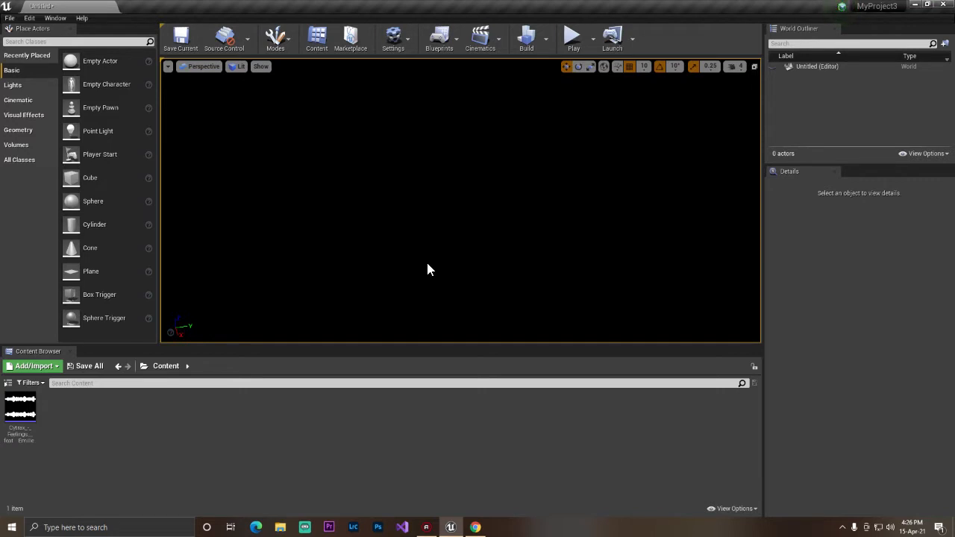
pyautogui.moveTo(291, 481)
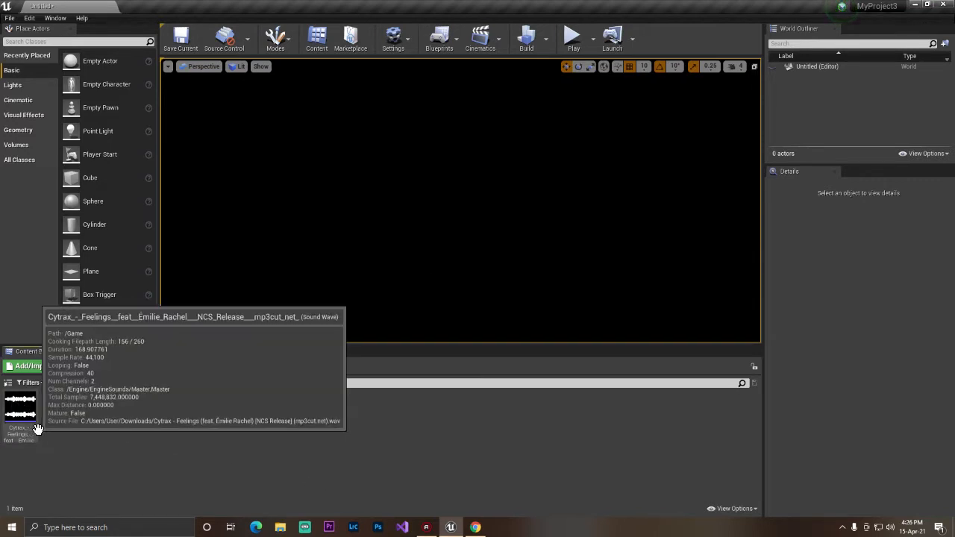
pyautogui.moveTo(48, 432)
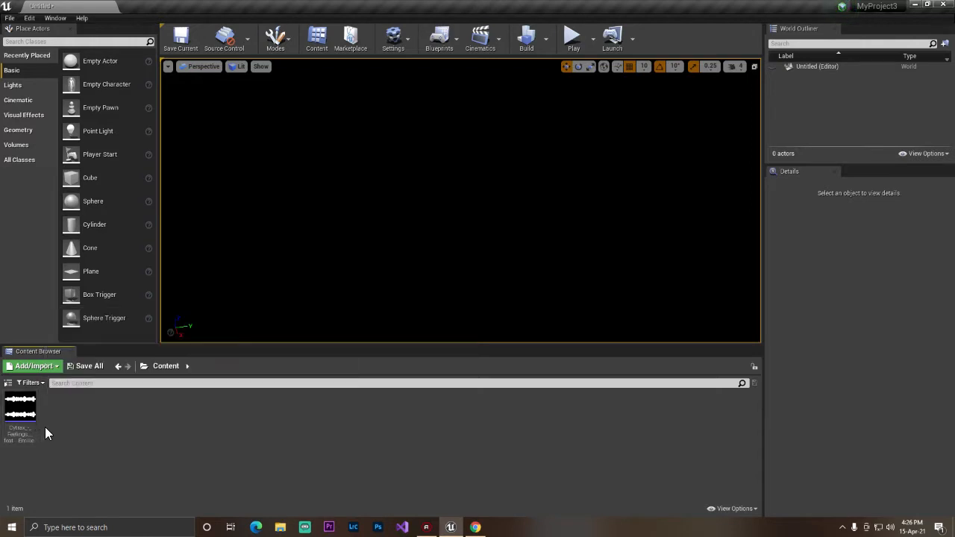
pyautogui.moveTo(202, 445)
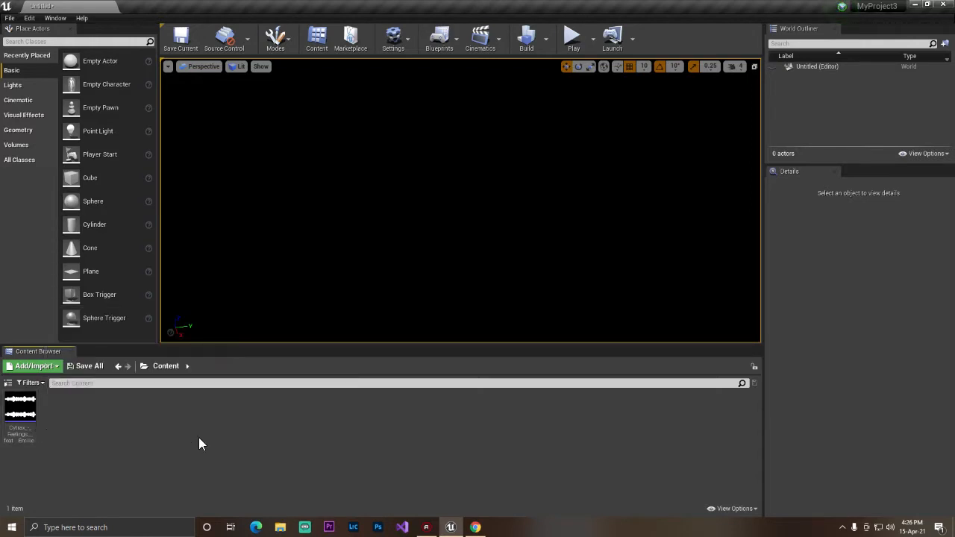
pyautogui.moveTo(251, 436)
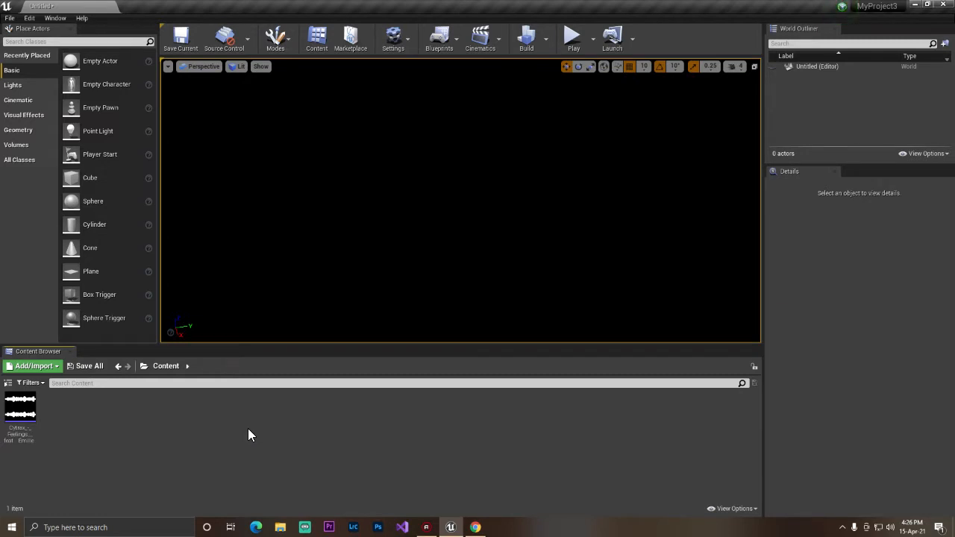
pyautogui.moveTo(44, 424)
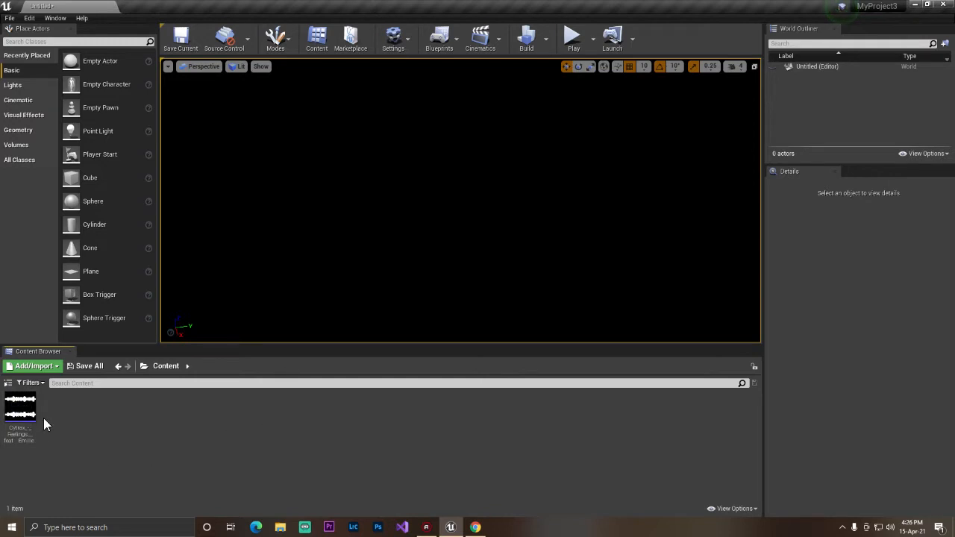
pyautogui.moveTo(42, 450)
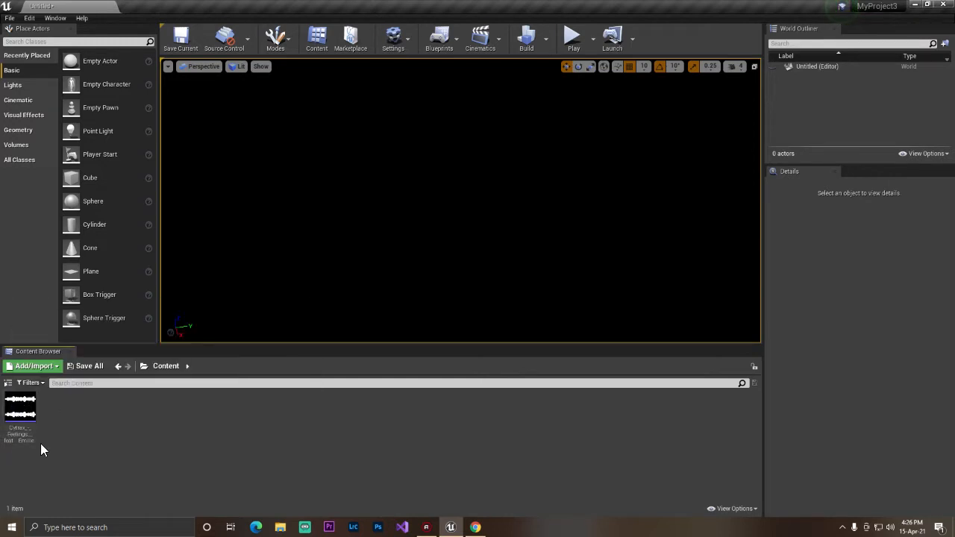
pyautogui.moveTo(21, 403)
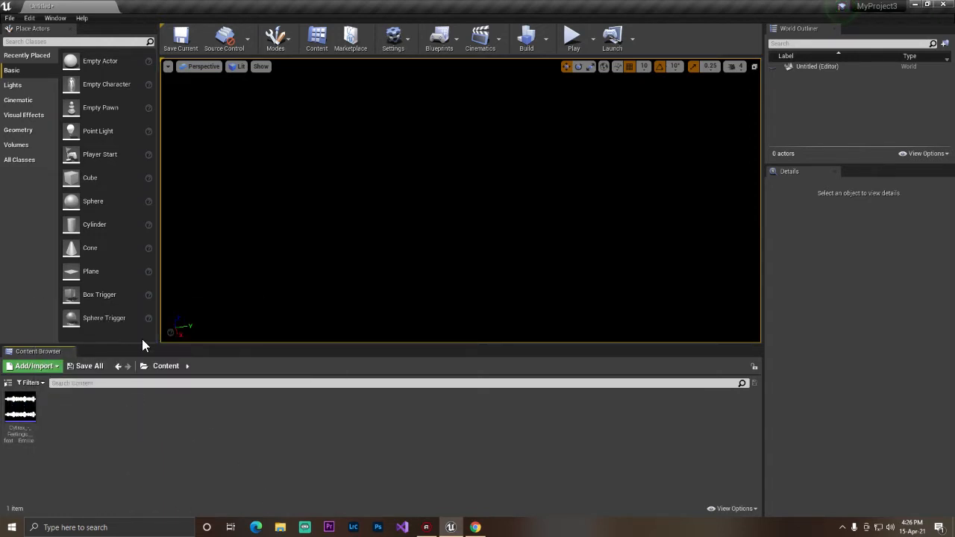
pyautogui.moveTo(501, 203)
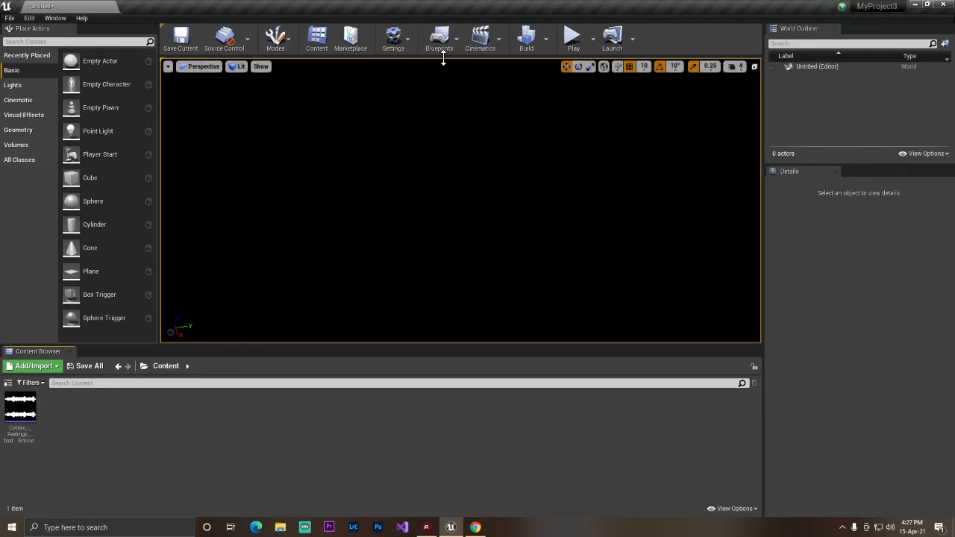
# Enter the level's own blueprint Event Graph from the Blueprints menu
pyautogui.click(439, 39)
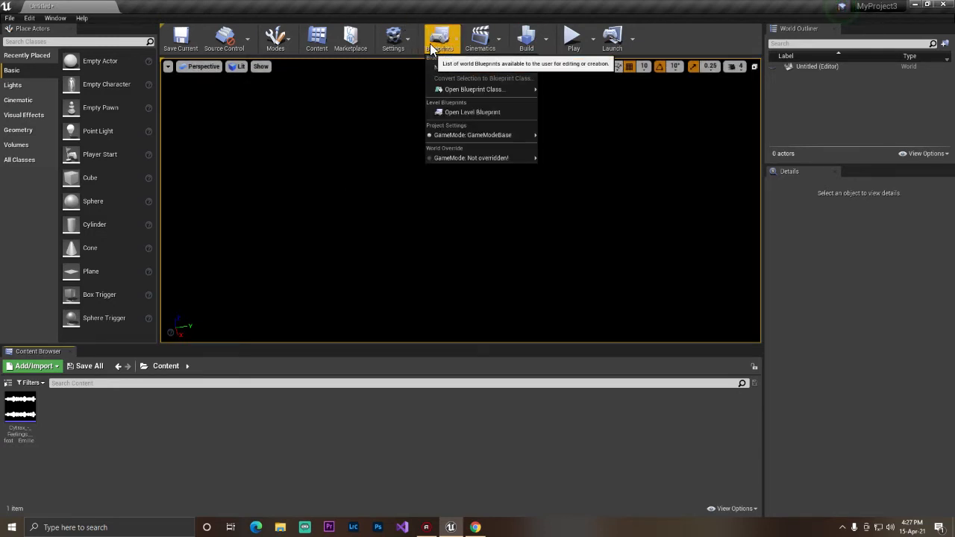
pyautogui.click(472, 112)
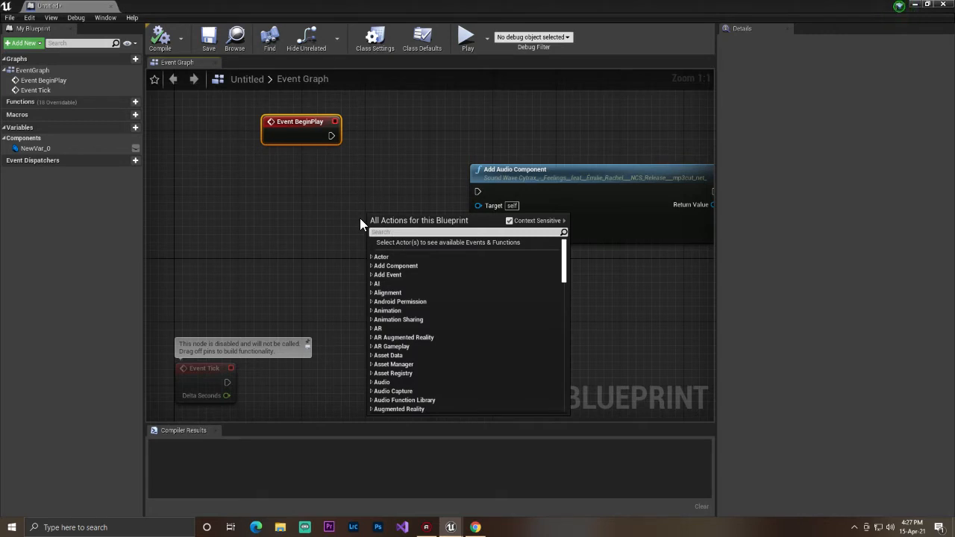
# Add an F keyboard event and a Flip Flop node driven by its Pressed pin
pyautogui.write('fk')
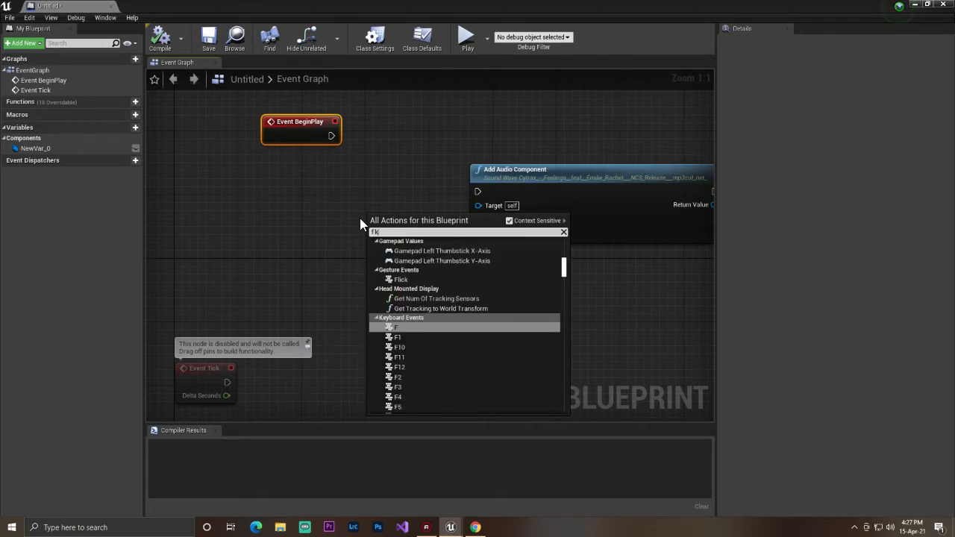
pyautogui.write('eyb')
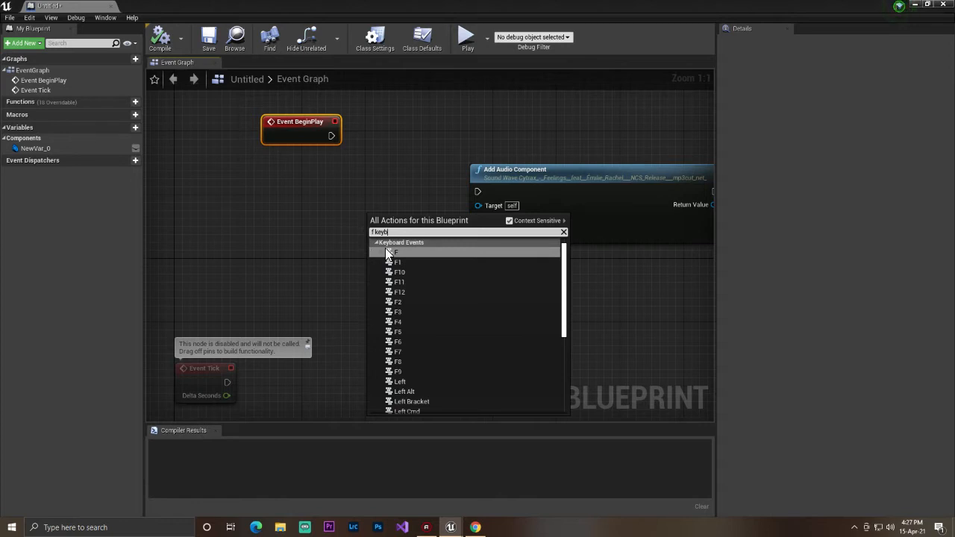
pyautogui.click(395, 251)
pyautogui.write('flip')
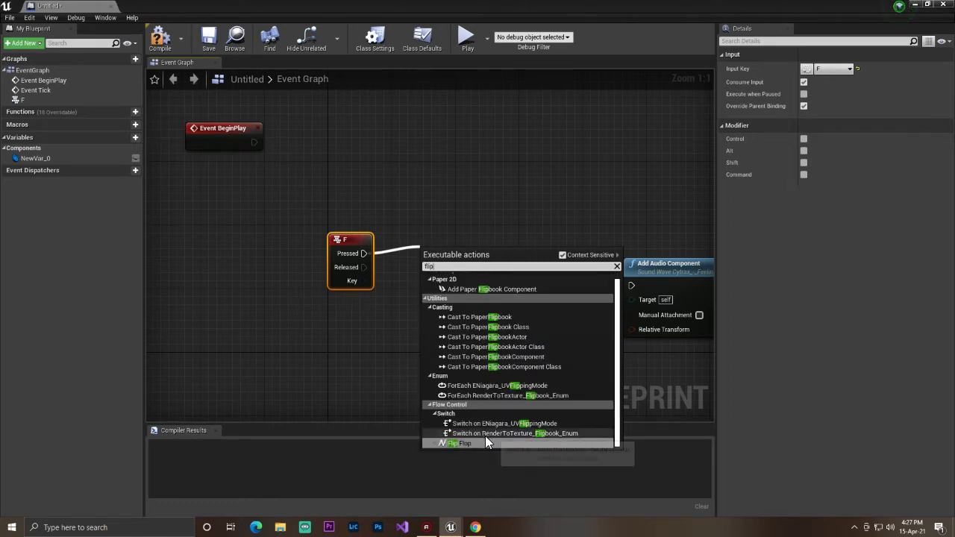
pyautogui.click(460, 443)
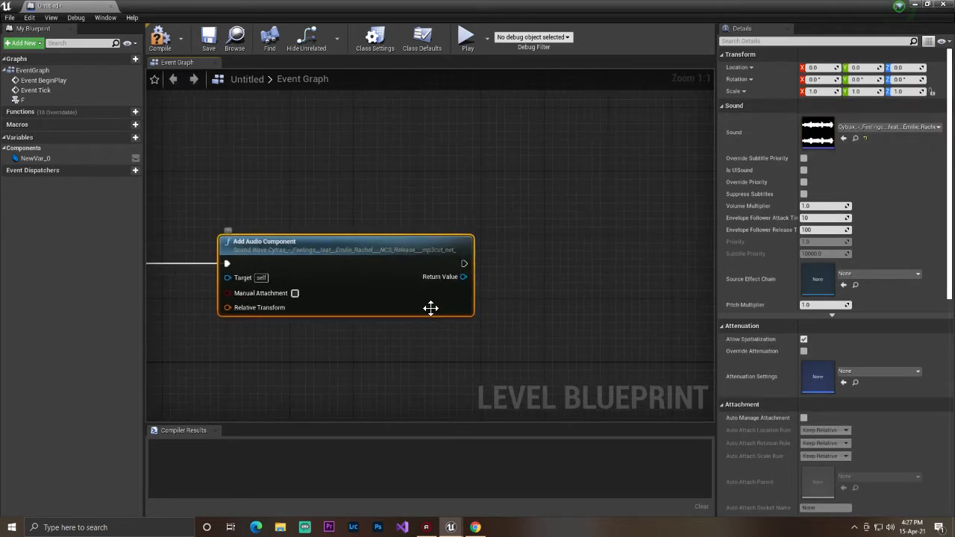
# Promote the Add Audio Component return value to a variable feeding a SET node
pyautogui.rightClick(463, 276)
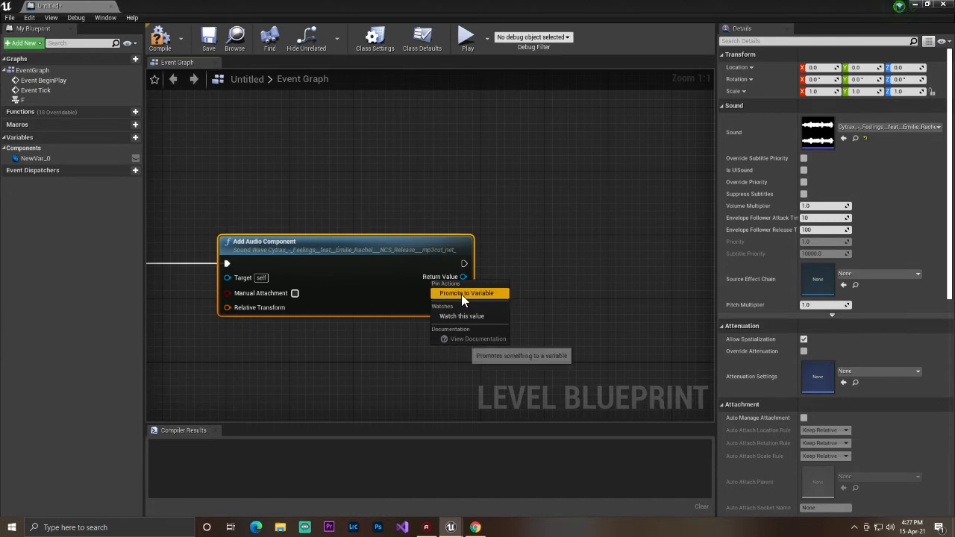
pyautogui.click(465, 292)
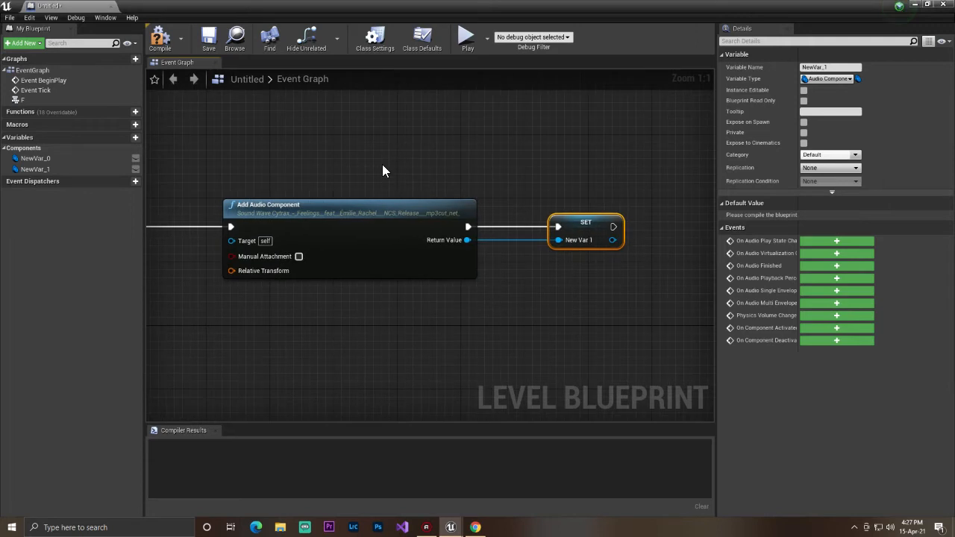
pyautogui.moveTo(436, 247)
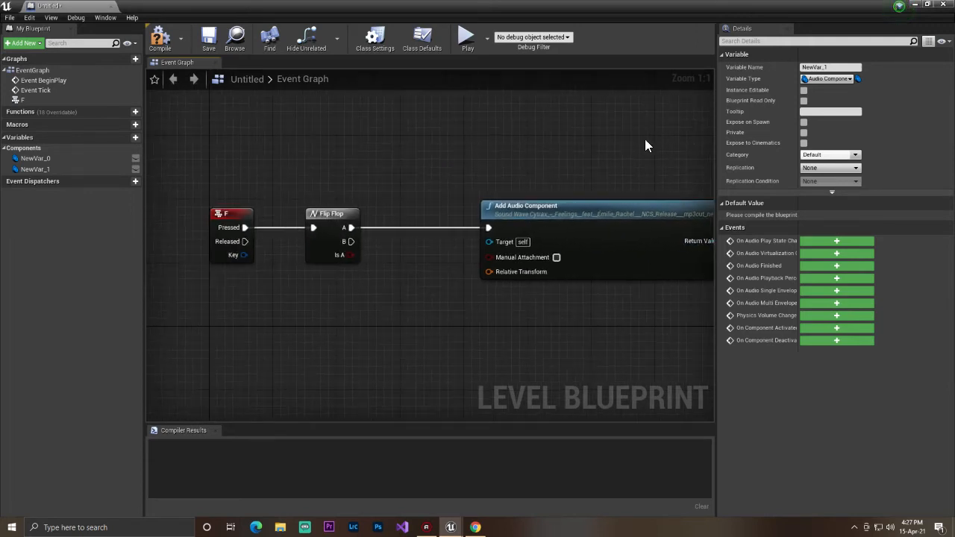
# Place a Stop node targeting the stored audio component variable New Var 1
pyautogui.click(160, 38)
pyautogui.write('s')
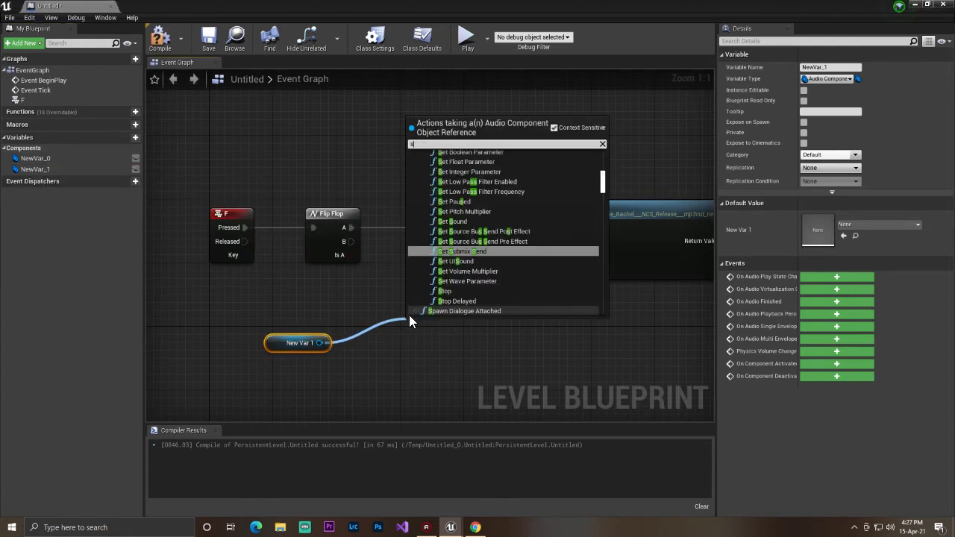
pyautogui.click(445, 291)
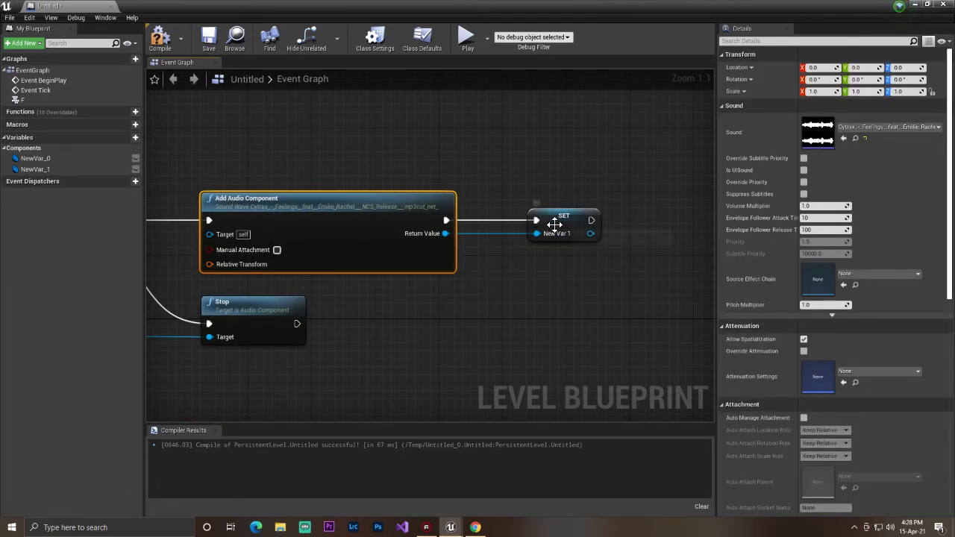
pyautogui.moveTo(356, 223)
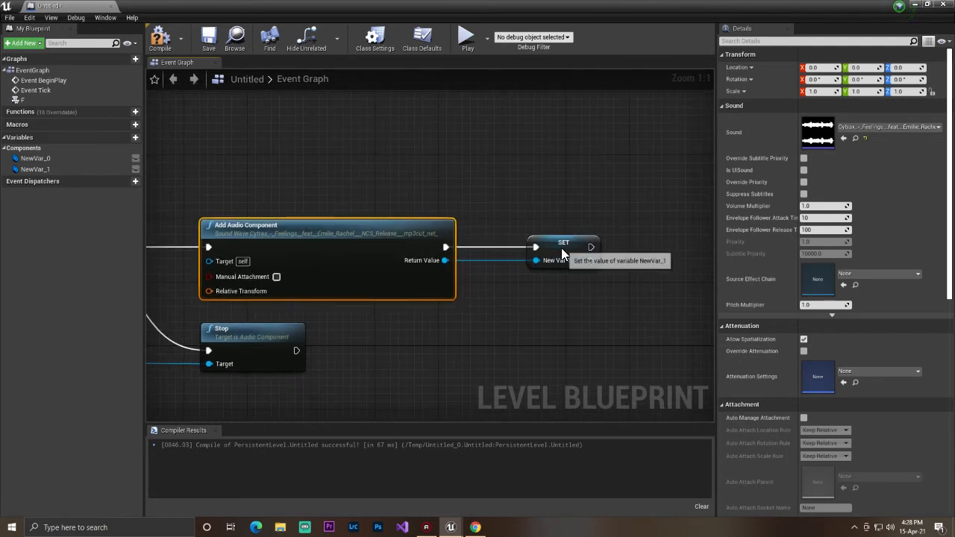
# Wire Flip Flop B to Stop with New Var 1 as target and compile the blueprint
pyautogui.click(564, 251)
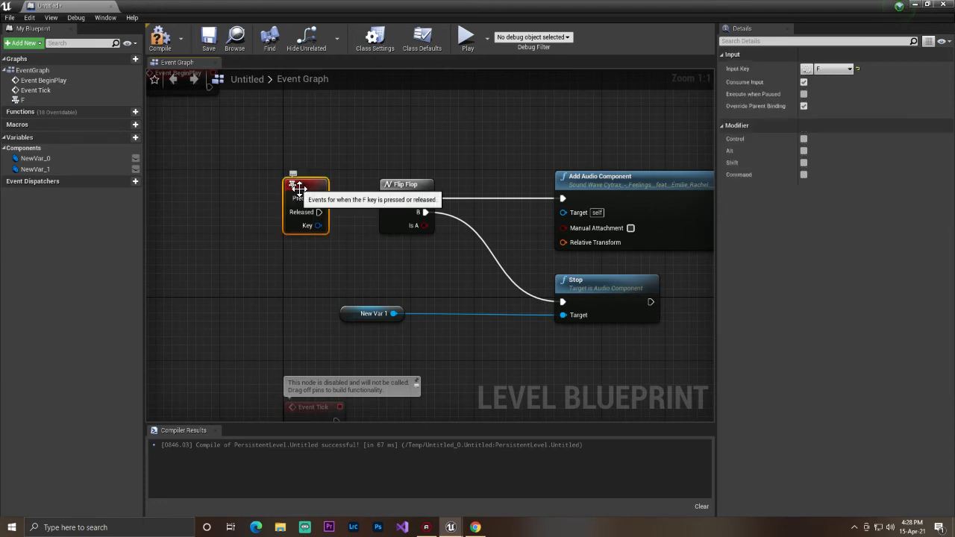
pyautogui.moveTo(395, 274)
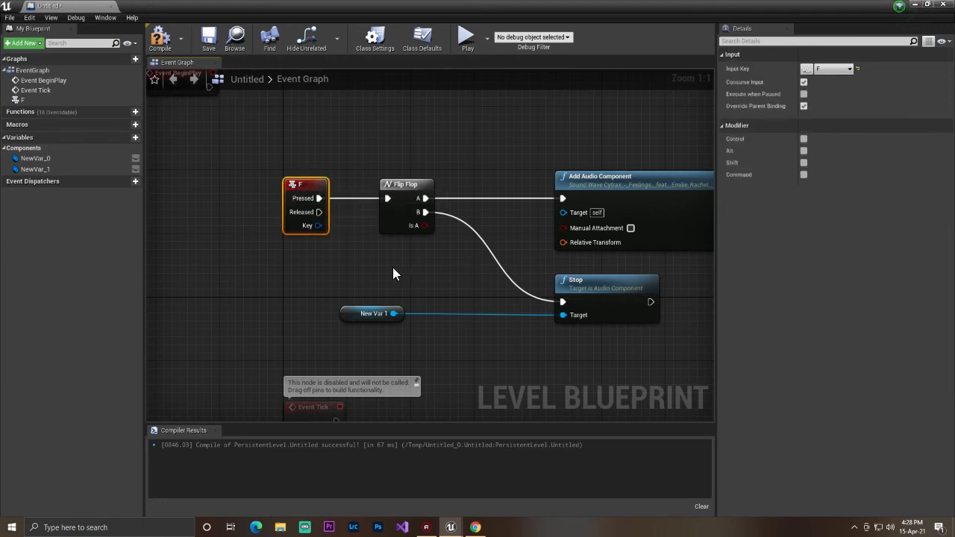
pyautogui.click(160, 37)
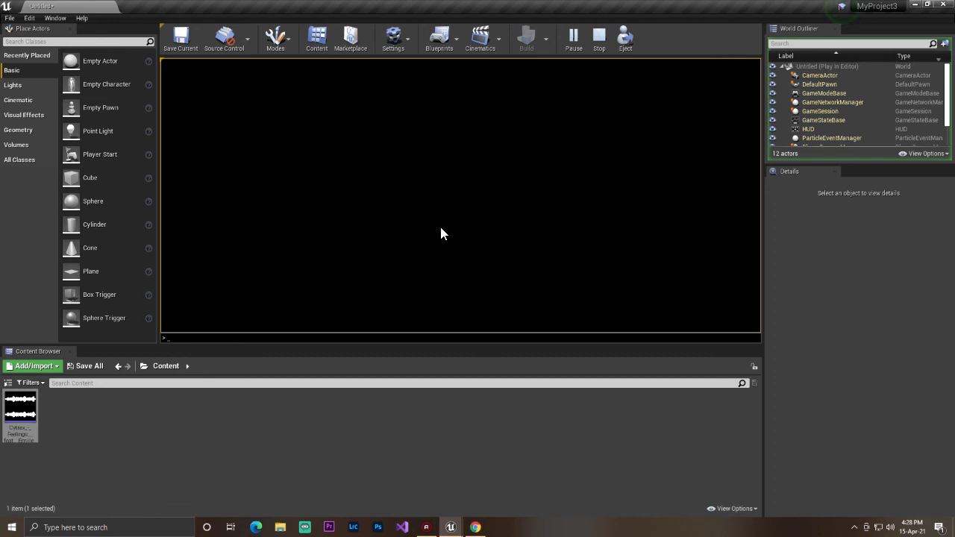
pyautogui.moveTo(447, 507)
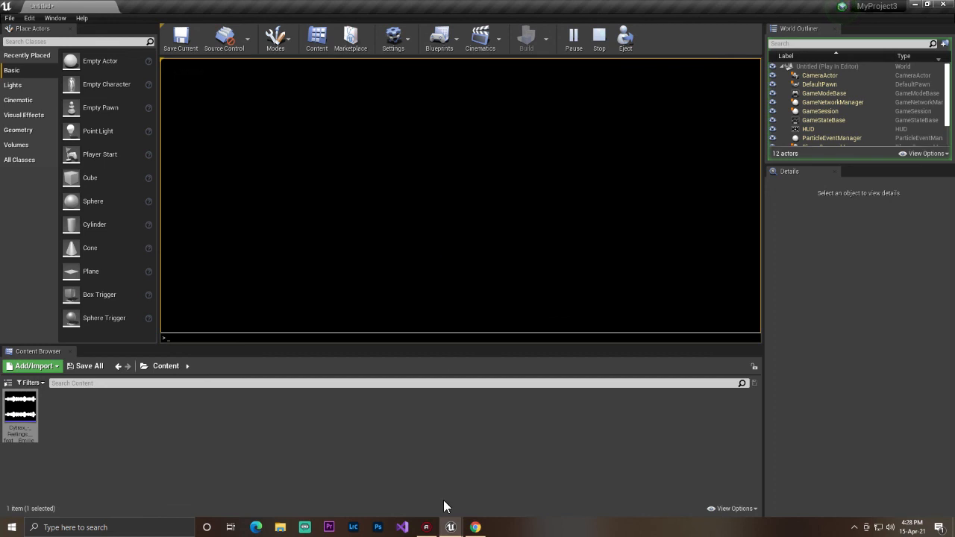